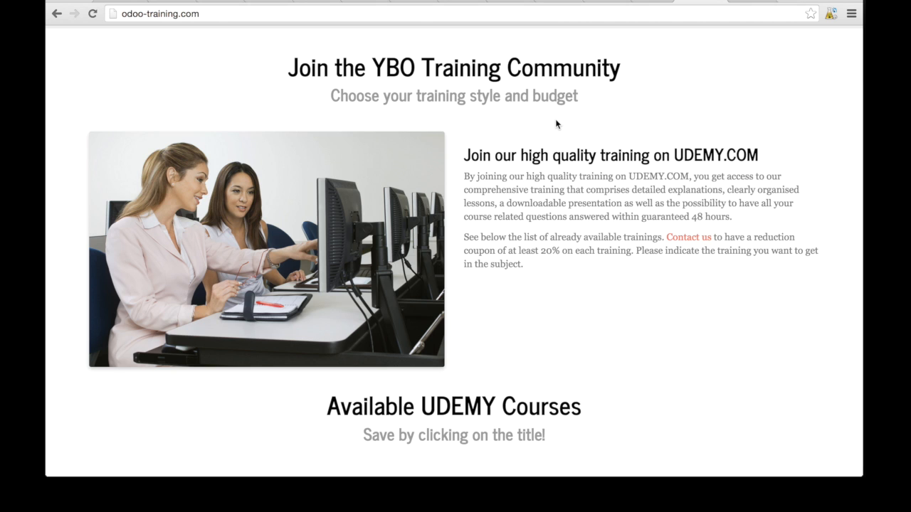
{"action": "mouse_move", "coordinate": [727, 41]}
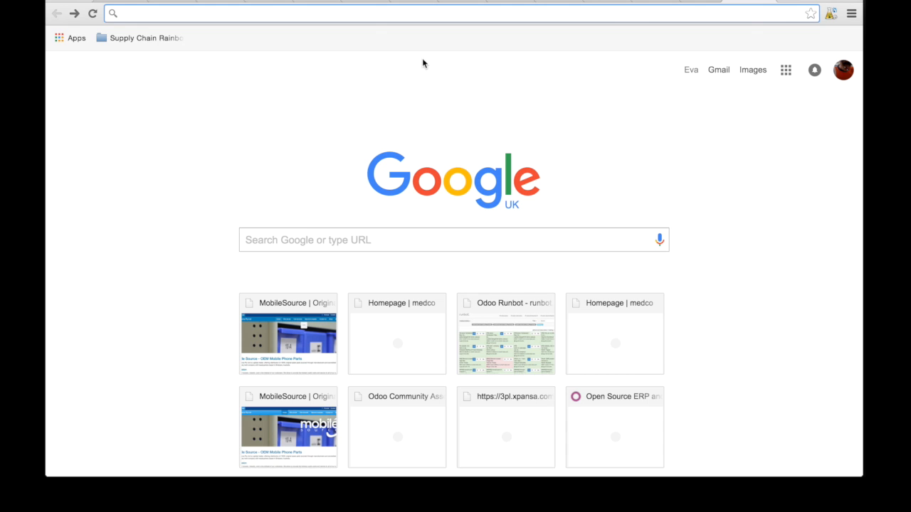
Load odoo.com/slides in a new Chrome tab.
{"action": "type", "text": "odoo.com"}
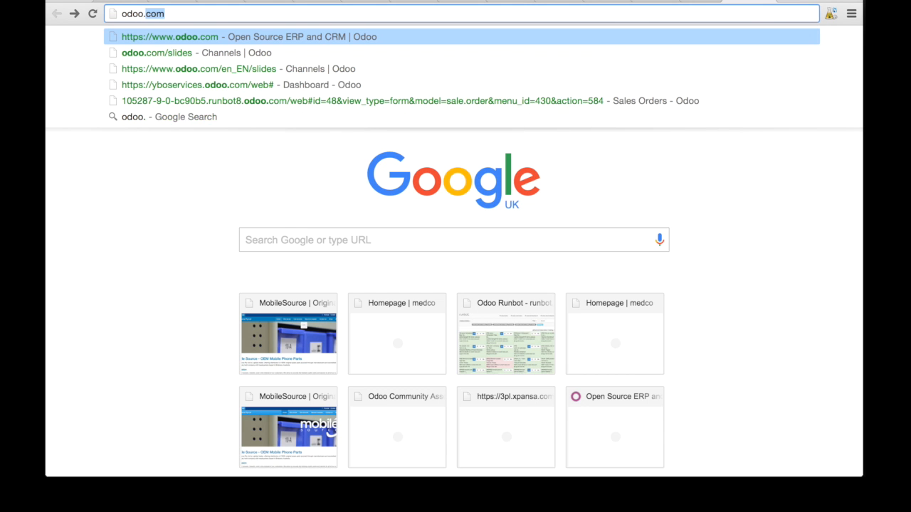
{"action": "type", "text": "/slides"}
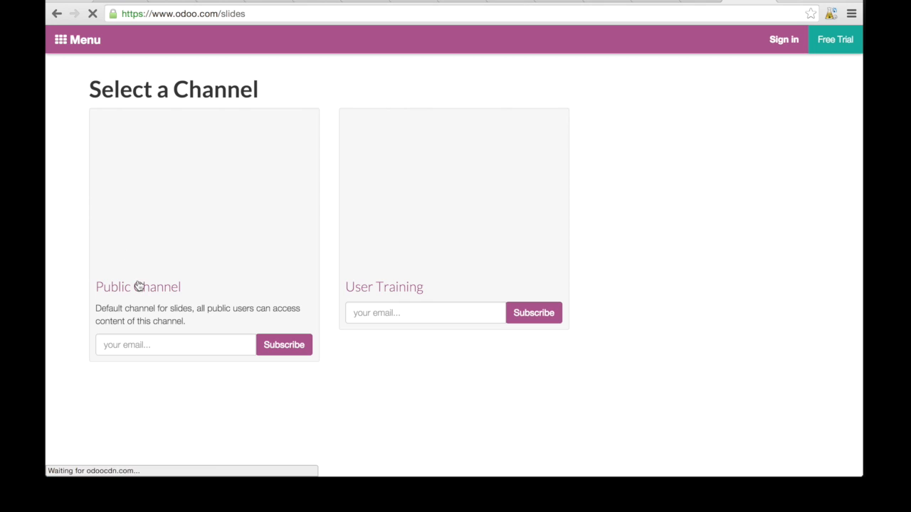
{"action": "mouse_move", "coordinate": [216, 190]}
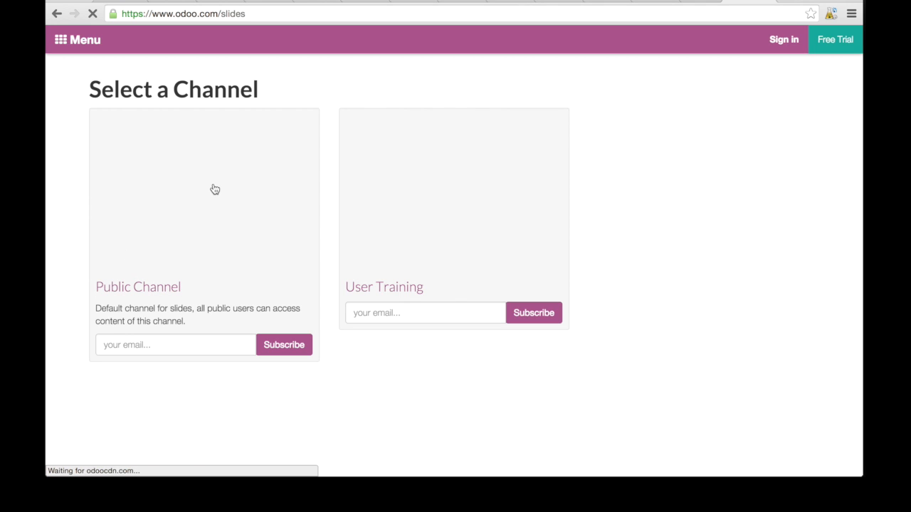
{"action": "mouse_move", "coordinate": [323, 153]}
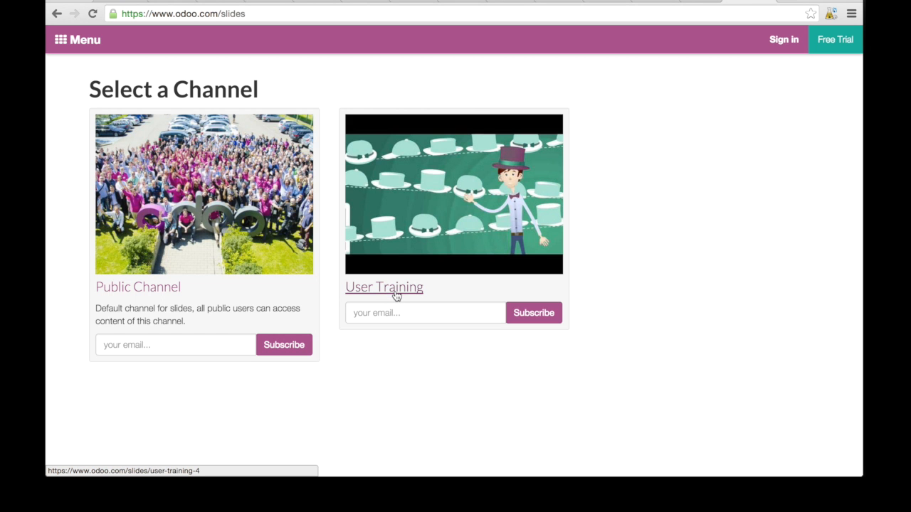
Open the User Training channel from the Select a Channel list.
{"action": "left_click", "coordinate": [383, 287]}
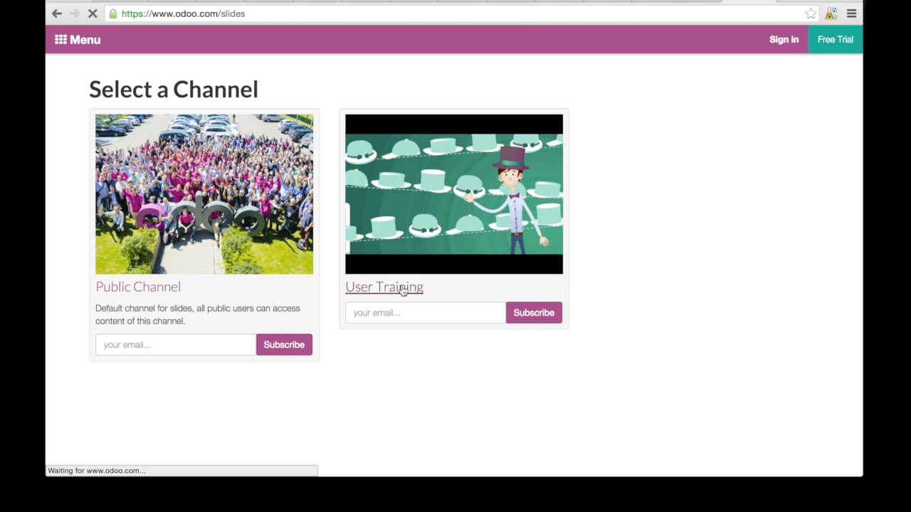
{"action": "left_click", "coordinate": [384, 287]}
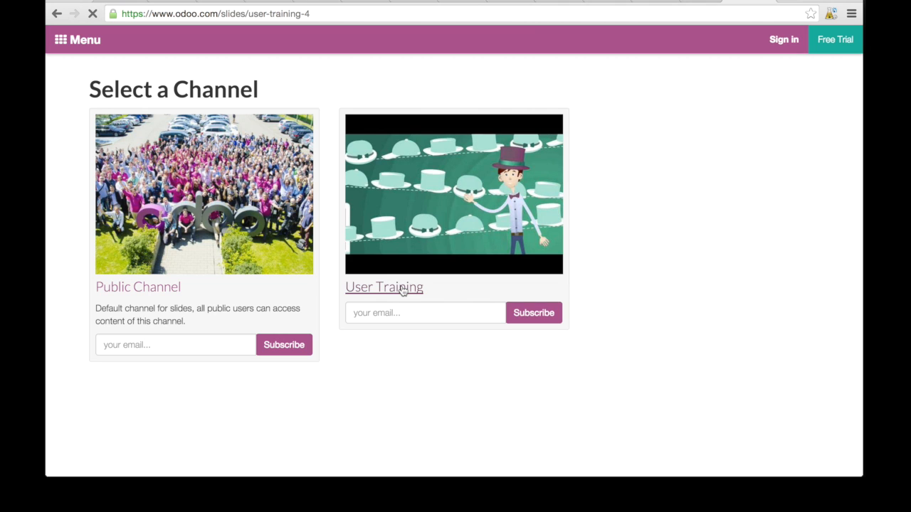
{"action": "left_click", "coordinate": [383, 286]}
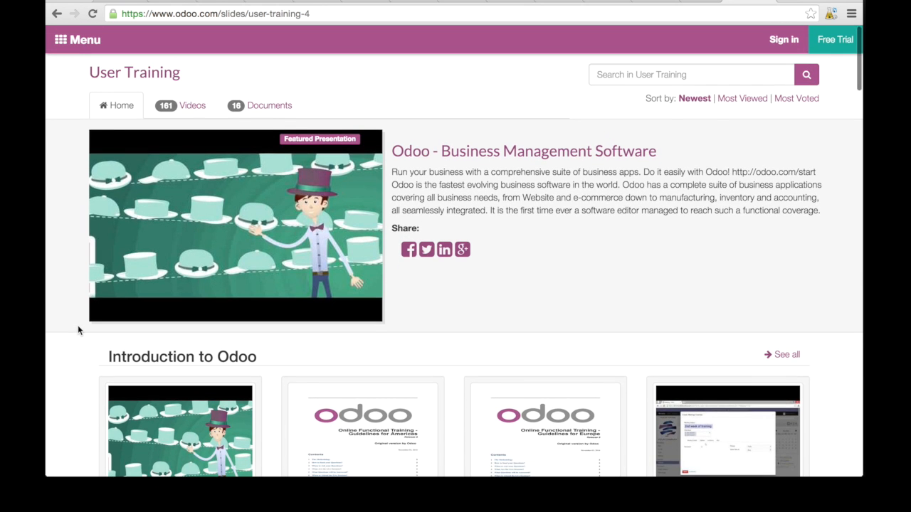
Scroll the channel past Introduction to Odoo down to CRM & Sales Management.
{"action": "scroll", "scroll_direction": "down", "scroll_amount": 3}
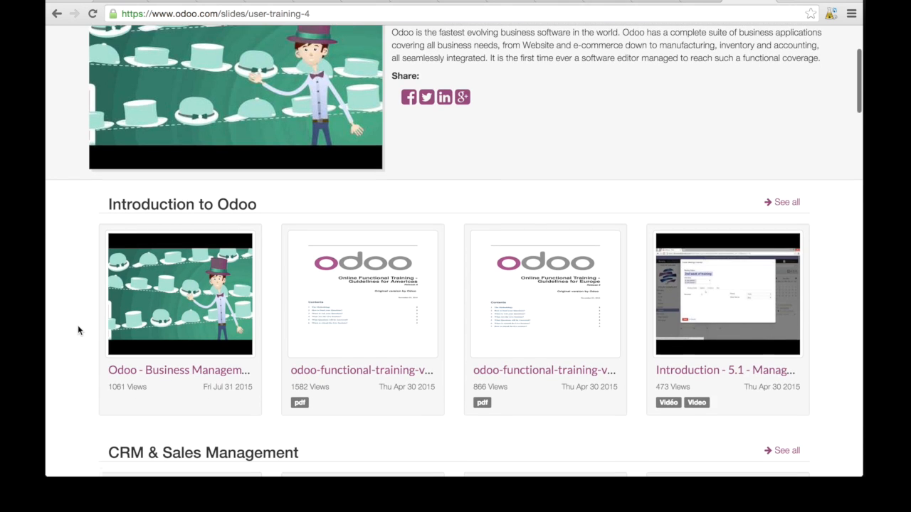
{"action": "scroll", "scroll_direction": "down", "scroll_amount": 3}
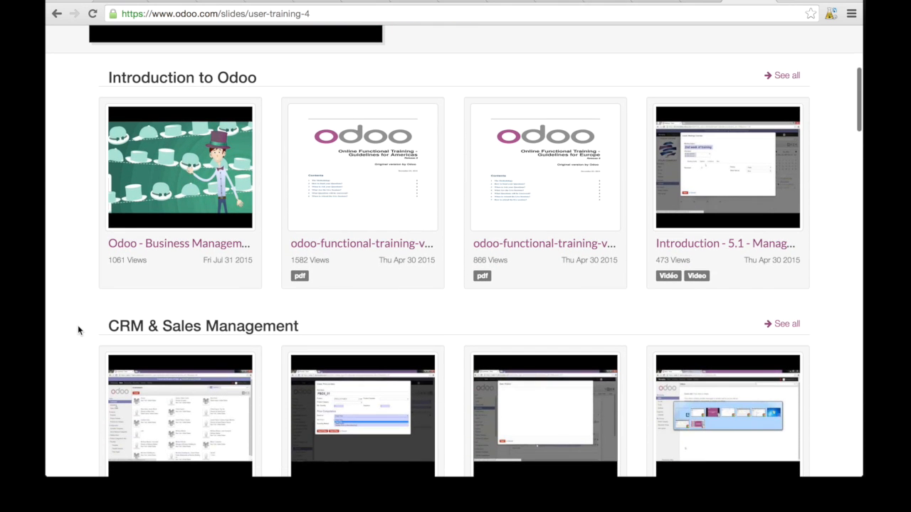
{"action": "scroll", "scroll_direction": "down", "scroll_amount": 3}
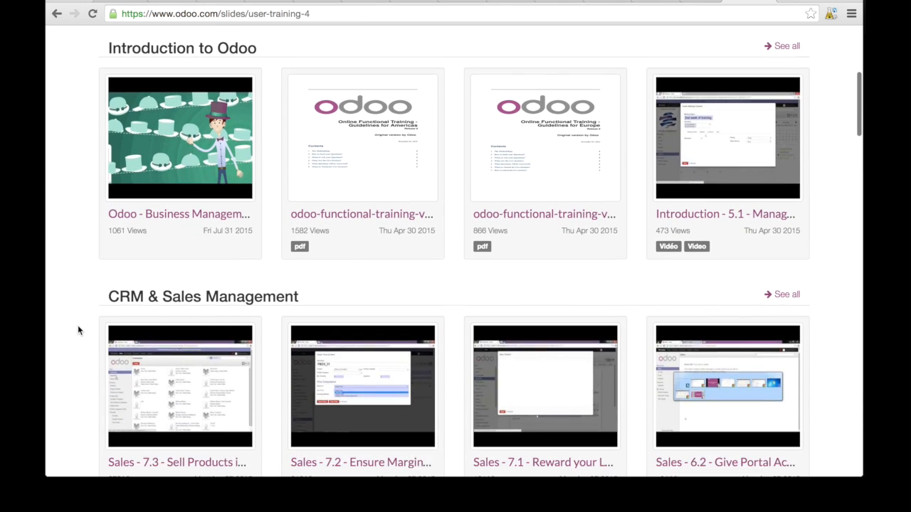
{"action": "scroll", "scroll_direction": "down", "scroll_amount": 3}
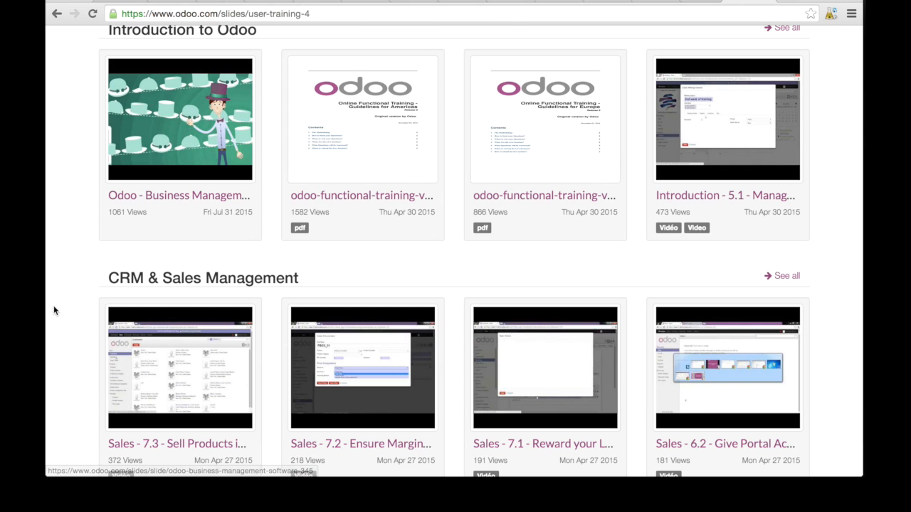
{"action": "scroll", "scroll_direction": "down", "scroll_amount": 3}
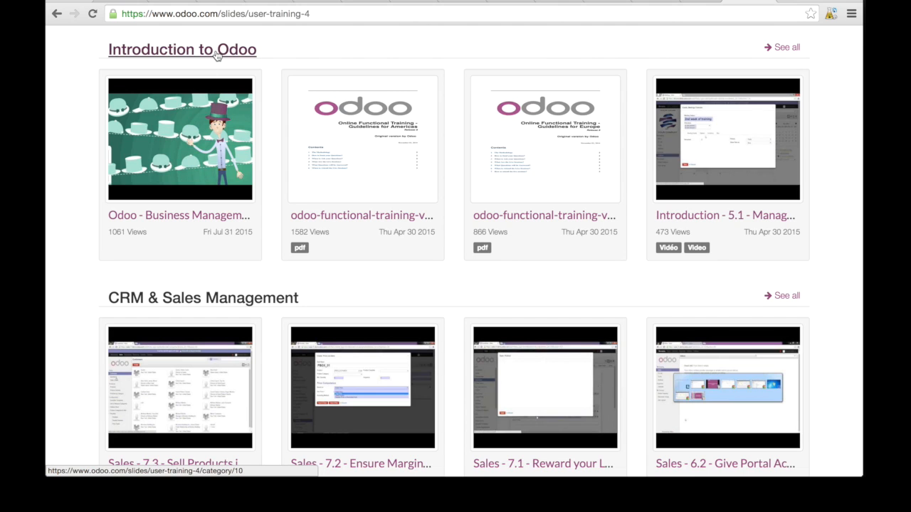
Open the Introduction to Odoo category and browse its 7 videos and 3 documents.
{"action": "left_click", "coordinate": [182, 49]}
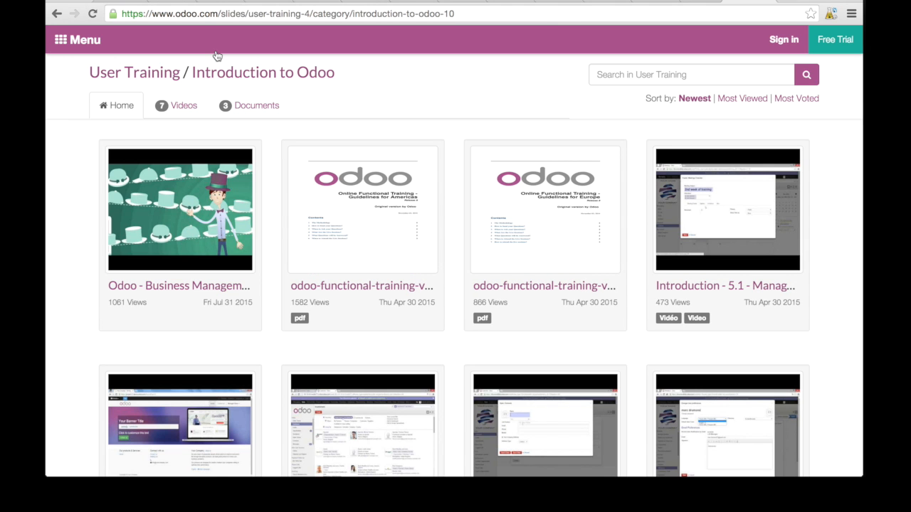
{"action": "mouse_move", "coordinate": [48, 264]}
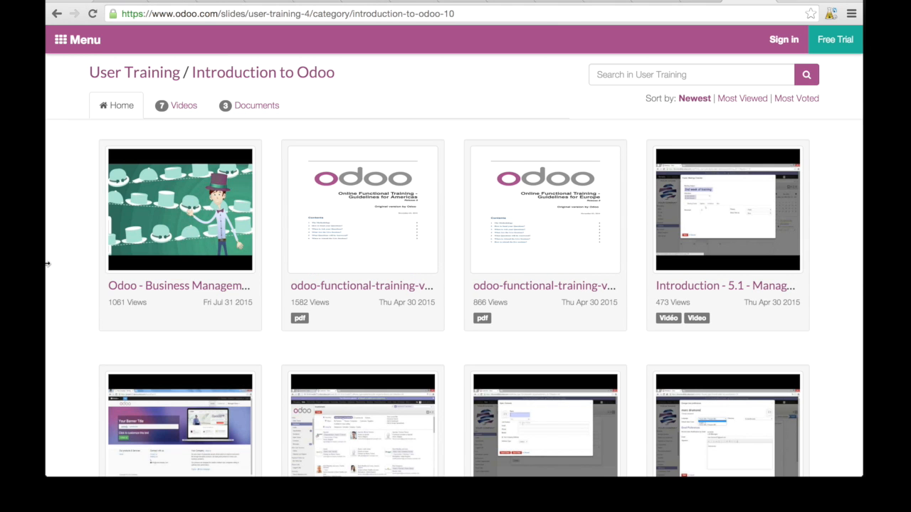
{"action": "scroll", "scroll_direction": "down", "scroll_amount": 3}
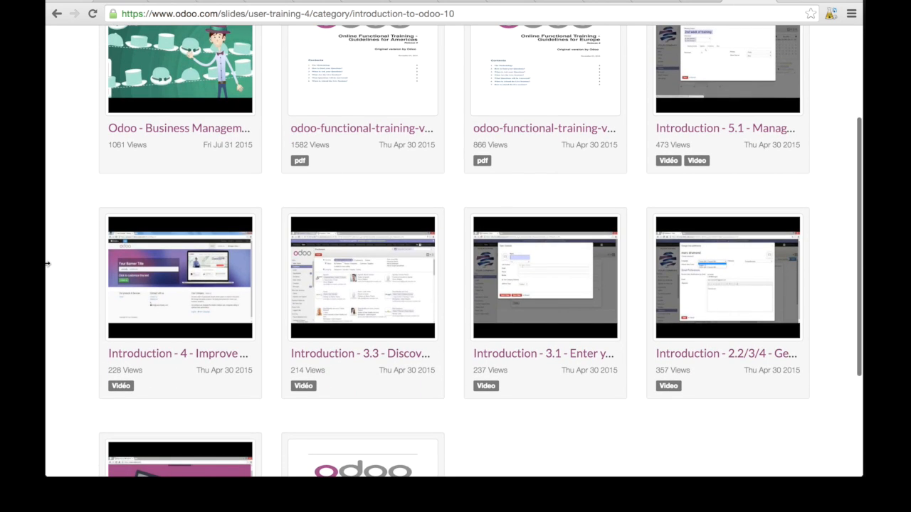
{"action": "scroll", "scroll_direction": "down", "scroll_amount": 3}
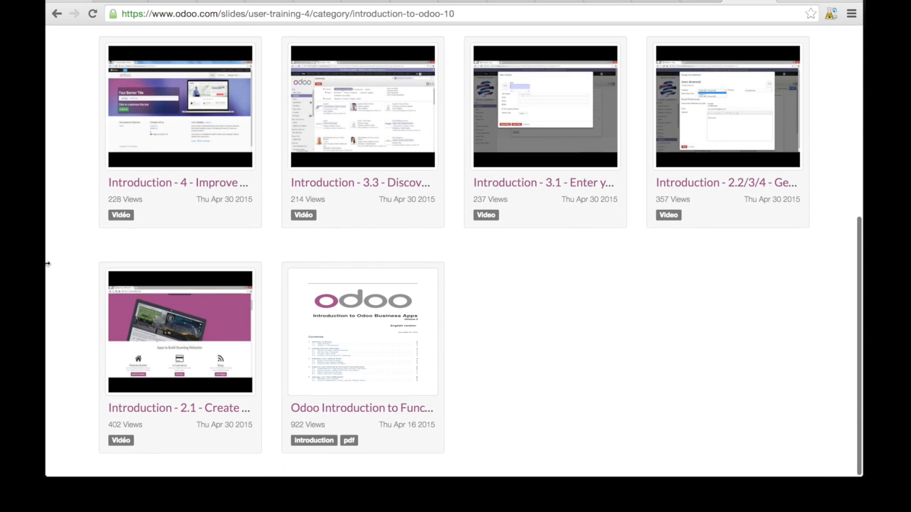
{"action": "mouse_move", "coordinate": [491, 307]}
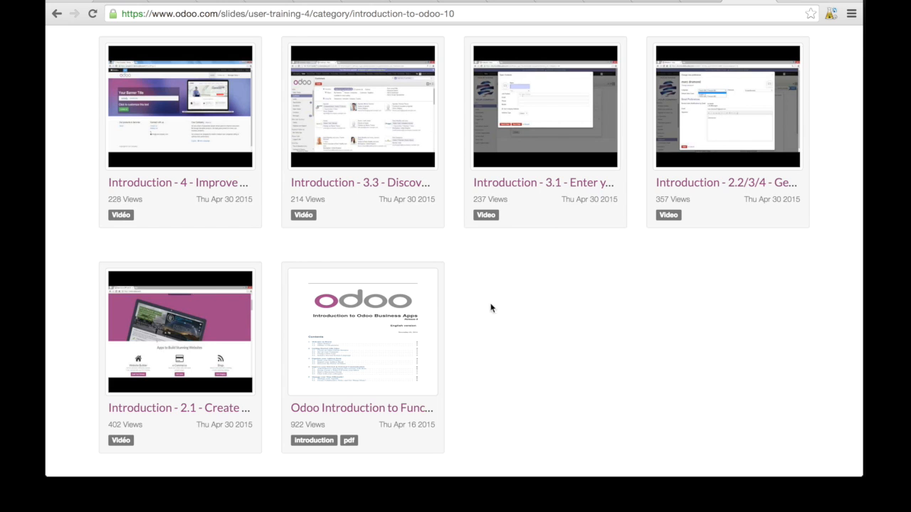
{"action": "mouse_move", "coordinate": [119, 434]}
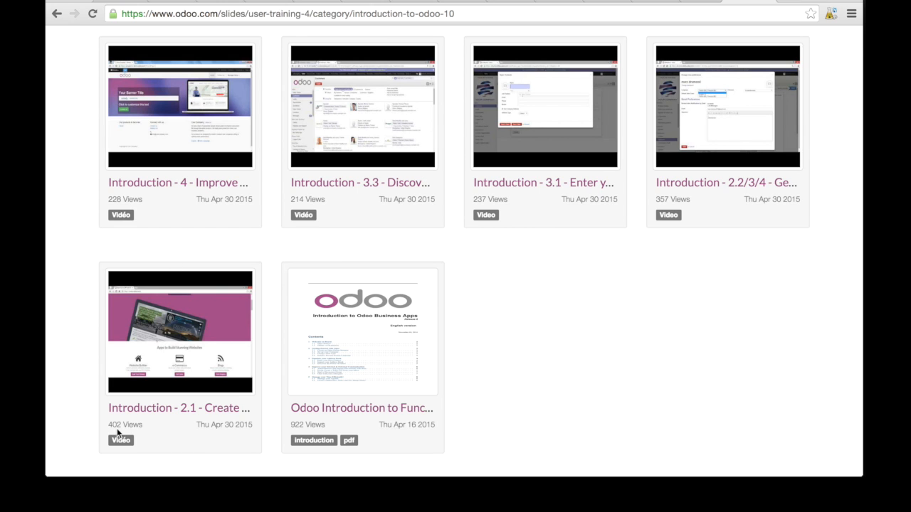
{"action": "mouse_move", "coordinate": [177, 408]}
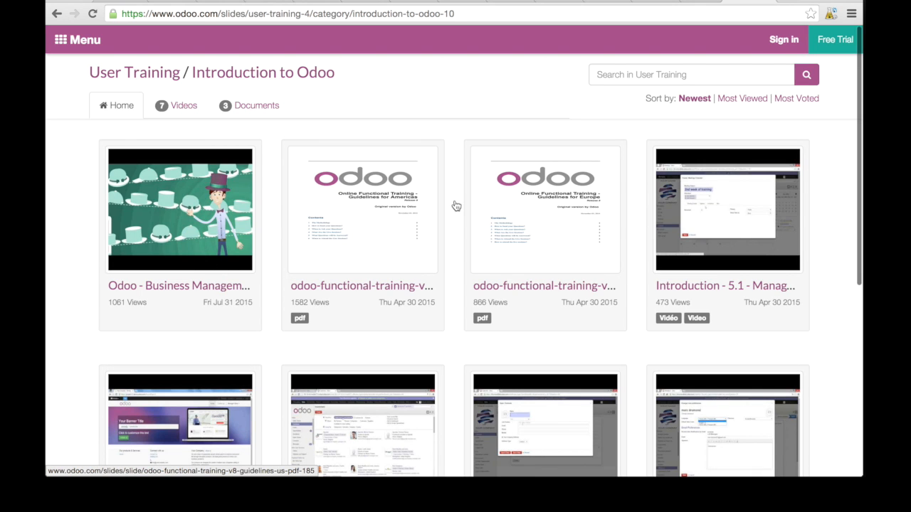
{"action": "scroll", "scroll_direction": "down", "scroll_amount": 3}
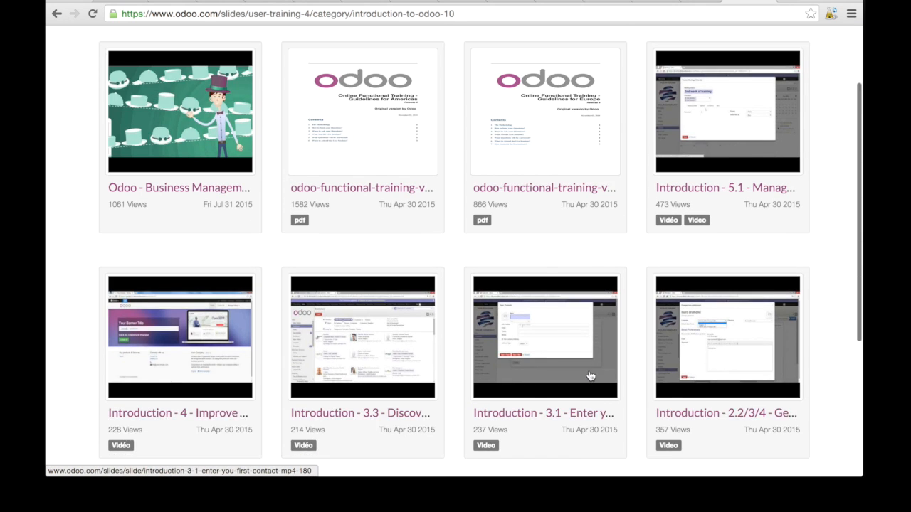
{"action": "scroll", "scroll_direction": "down", "scroll_amount": 3}
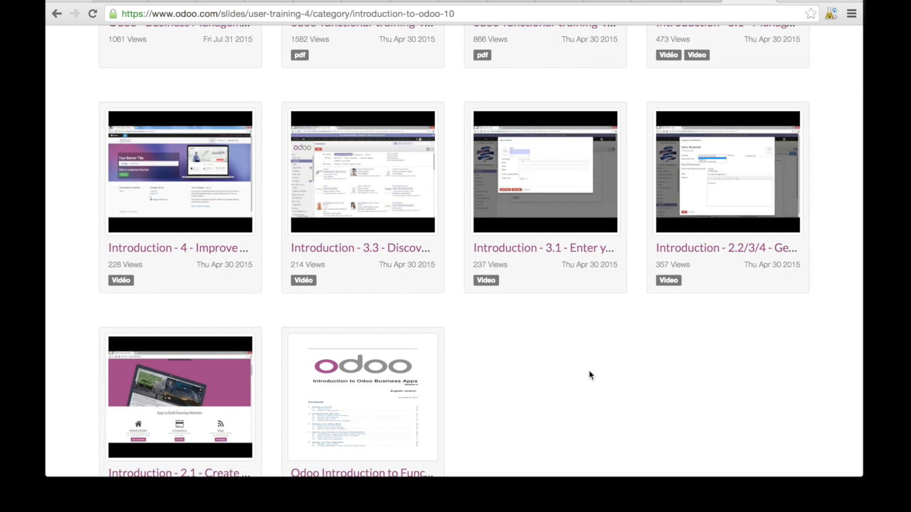
{"action": "scroll", "scroll_direction": "down", "scroll_amount": 3}
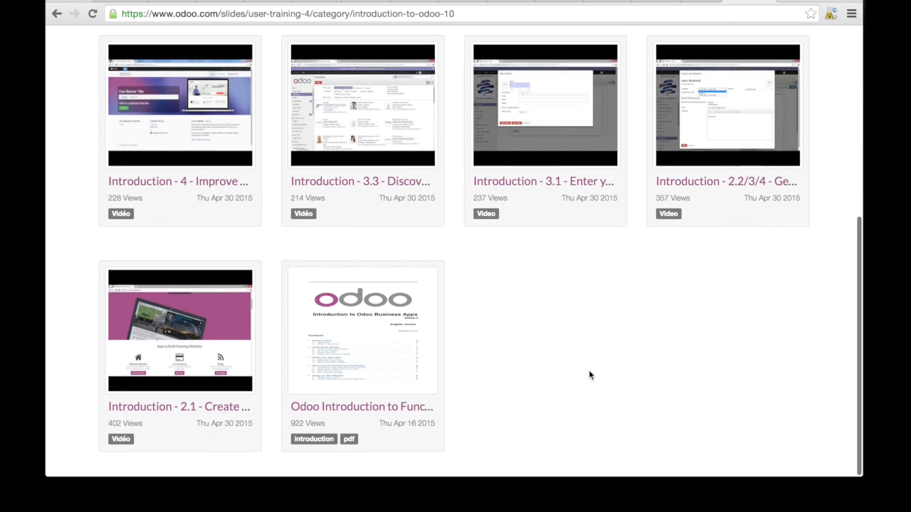
{"action": "mouse_move", "coordinate": [370, 328]}
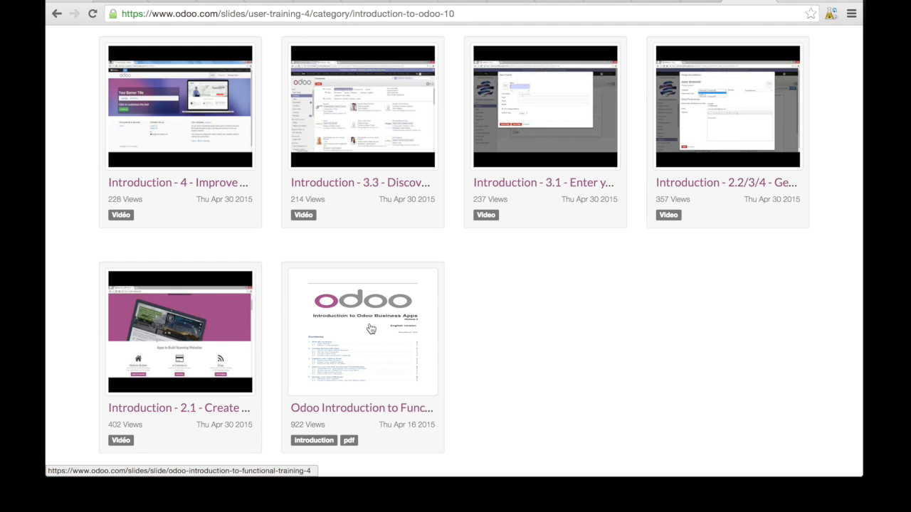
Open the 'Odoo Introduction to Functional Training' PDF and advance it to page 9 of 9.
{"action": "left_click", "coordinate": [362, 330]}
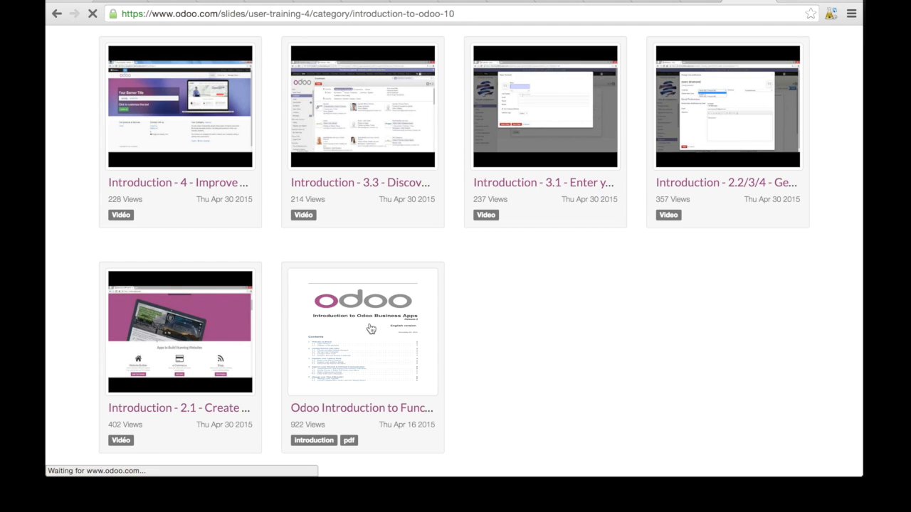
{"action": "left_click", "coordinate": [363, 330]}
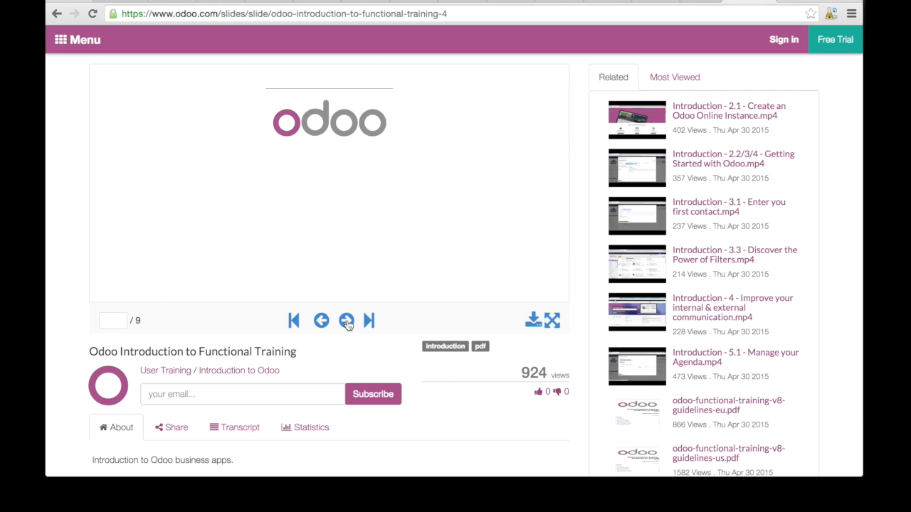
{"action": "left_click", "coordinate": [346, 320]}
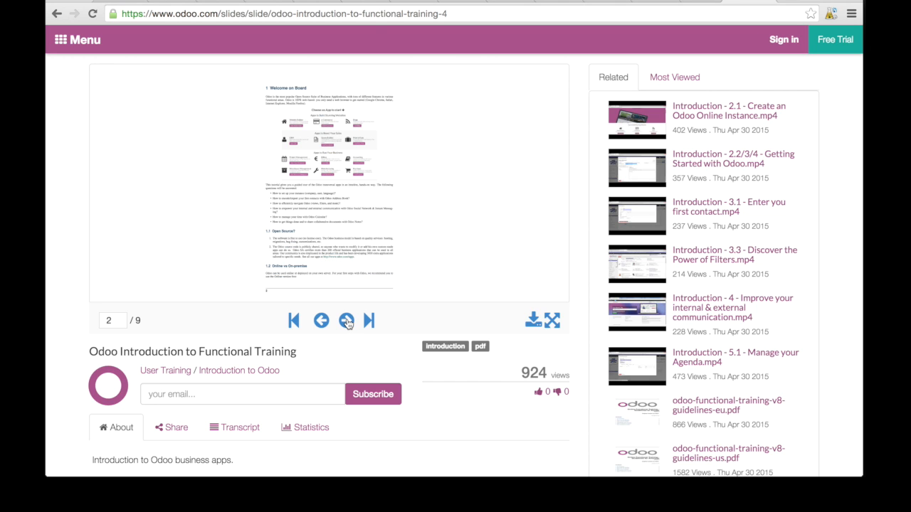
{"action": "left_click", "coordinate": [367, 321]}
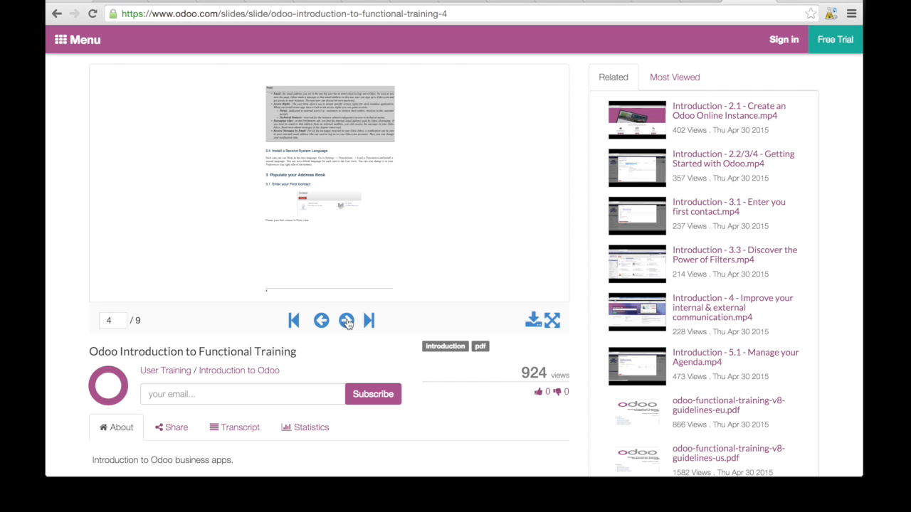
{"action": "left_click", "coordinate": [347, 320]}
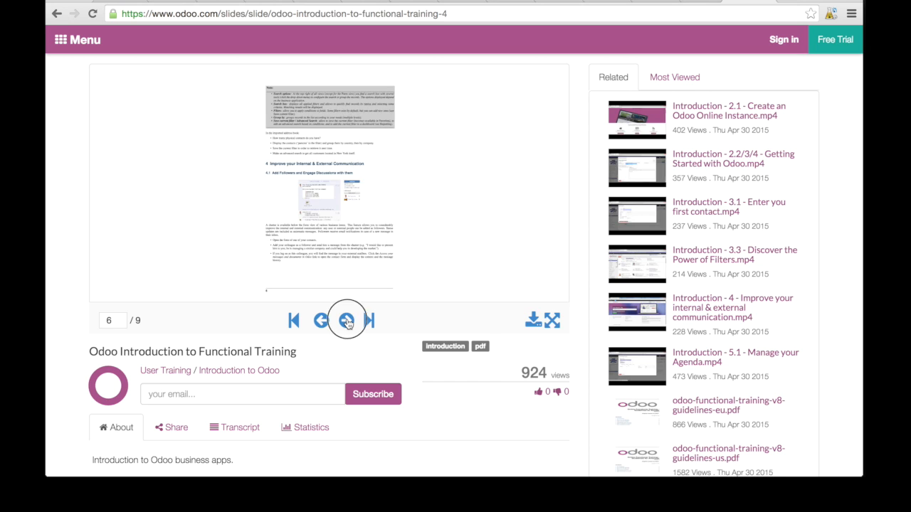
{"action": "left_click", "coordinate": [347, 319]}
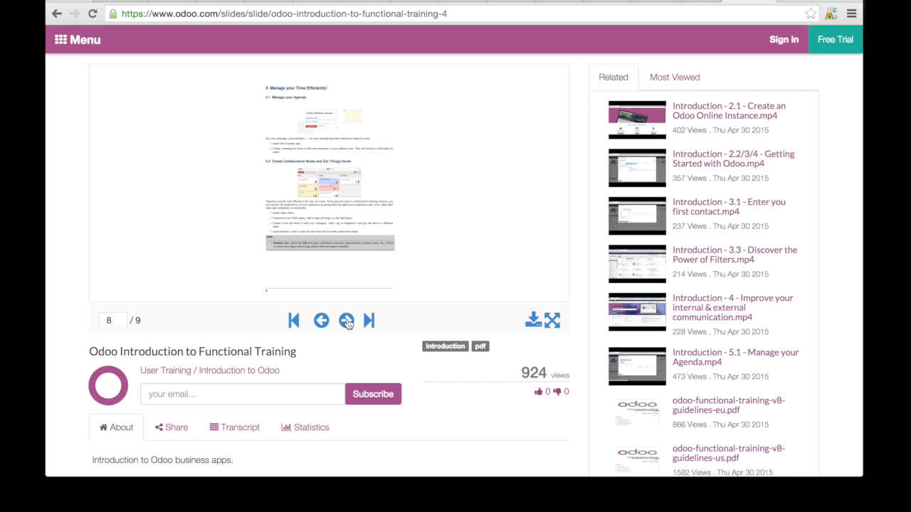
{"action": "left_click", "coordinate": [346, 320]}
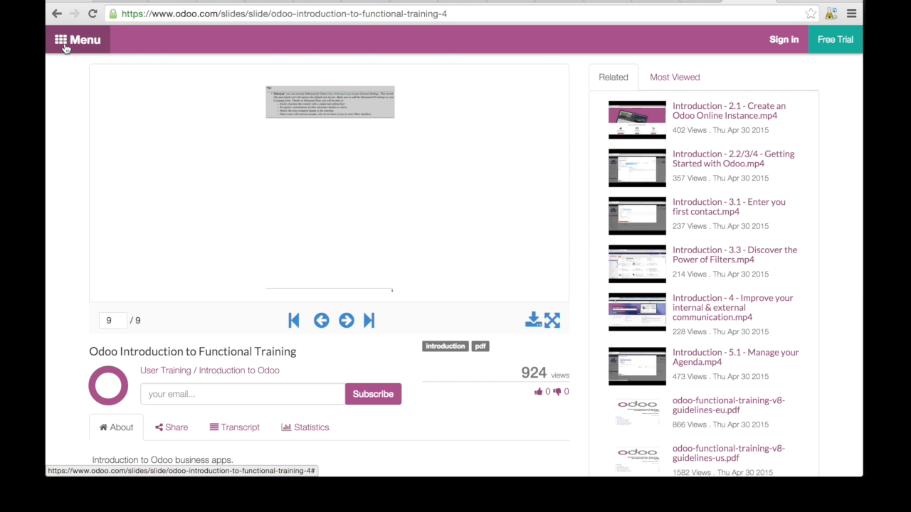
Return to the channel list via Menu > Slides and the odoo.com/slides address.
{"action": "left_click", "coordinate": [75, 39]}
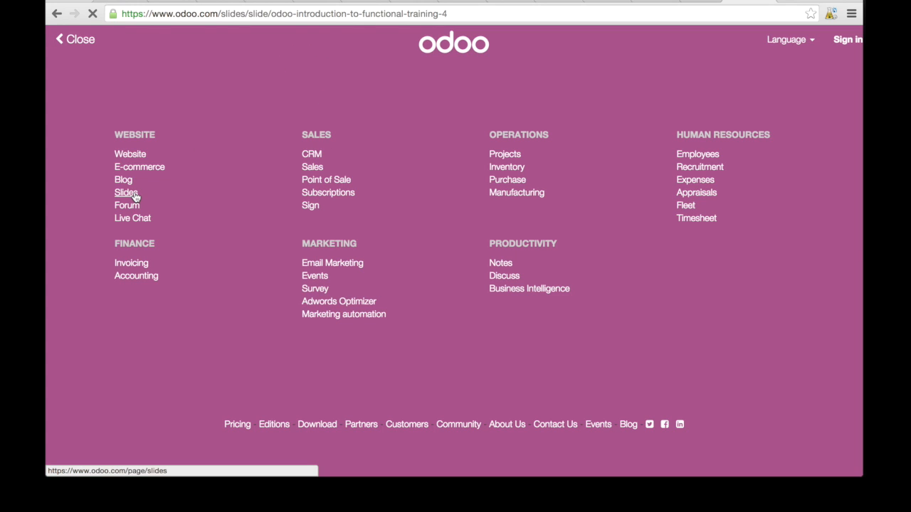
{"action": "left_click", "coordinate": [125, 192]}
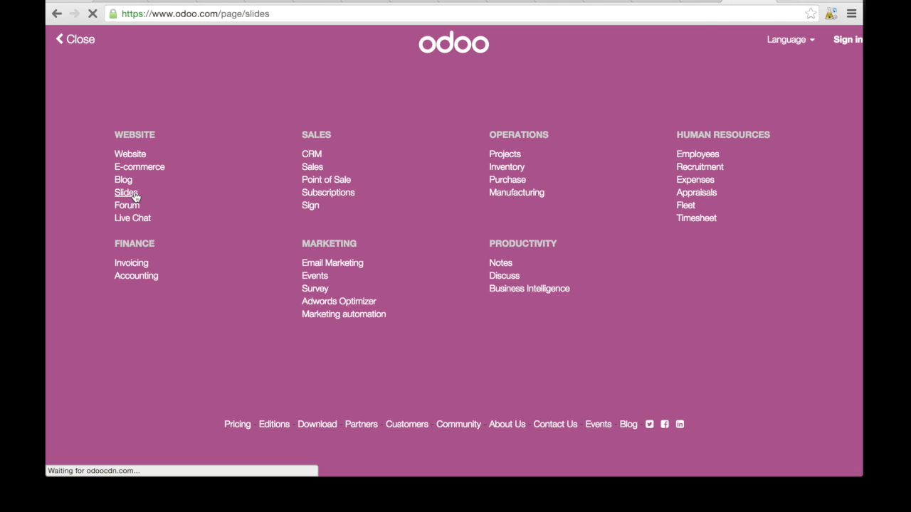
{"action": "left_click", "coordinate": [125, 192]}
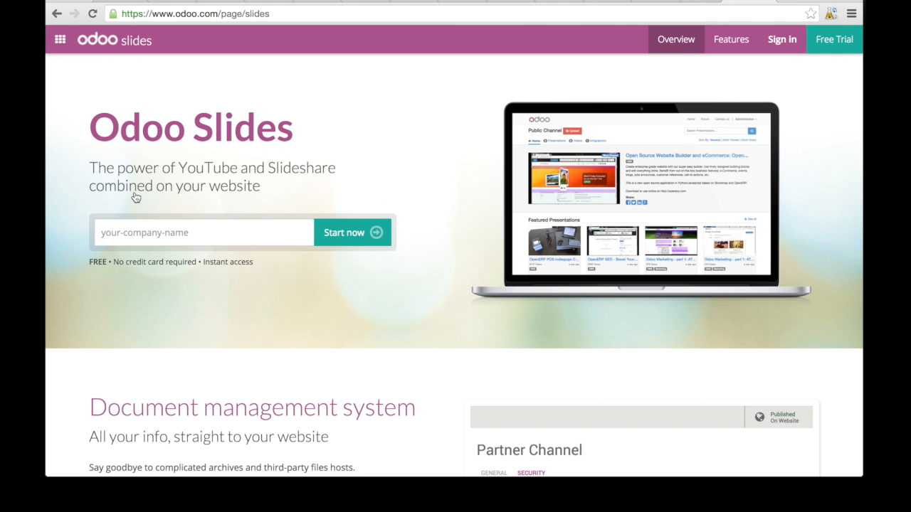
{"action": "mouse_move", "coordinate": [385, 303]}
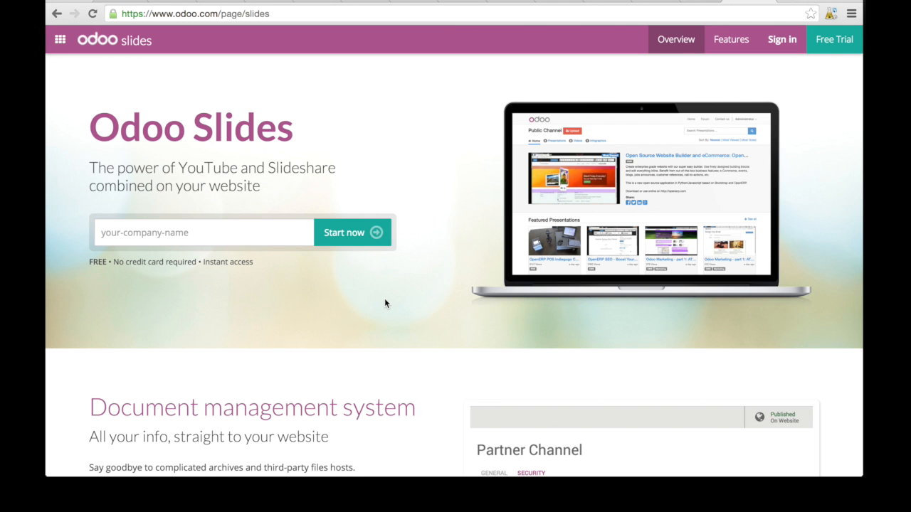
{"action": "scroll", "scroll_direction": "down", "scroll_amount": 3}
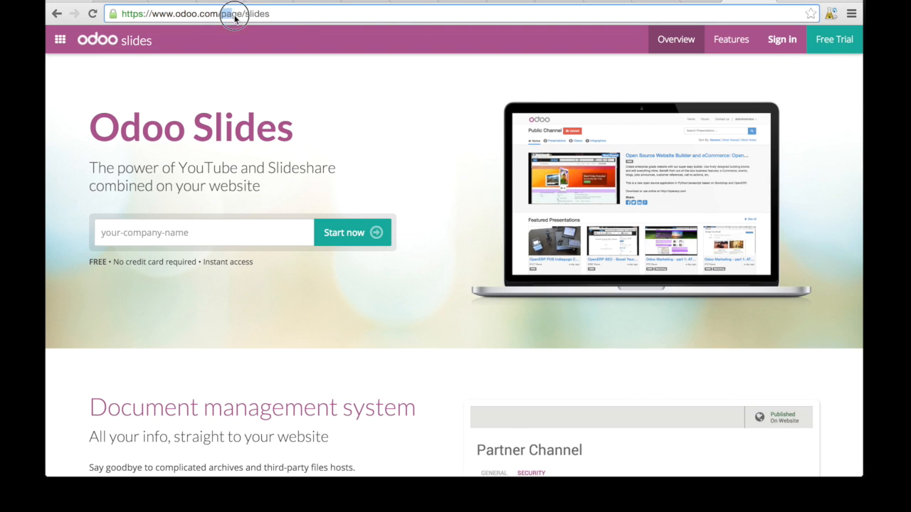
{"action": "type", "text": "https://www.odoo.com/sl"}
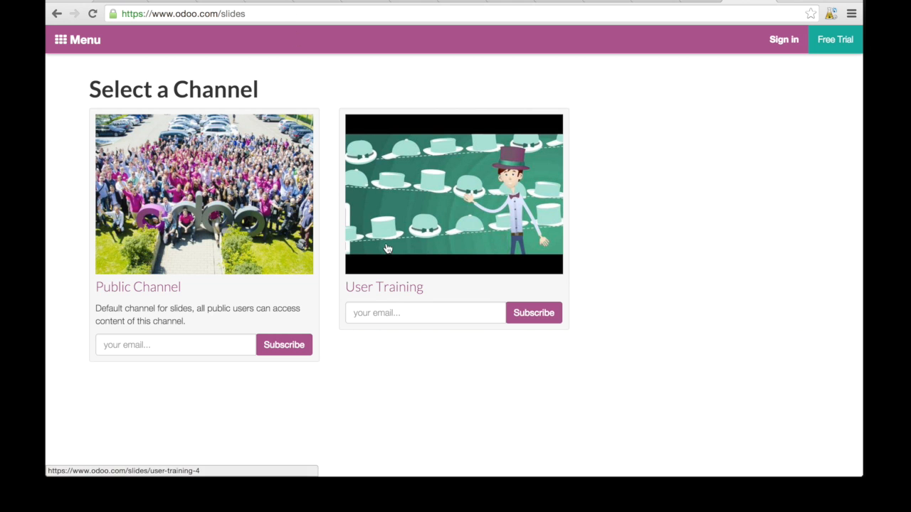
Reopen User Training and scroll through its categories down to Warehouse Management.
{"action": "left_click", "coordinate": [383, 286]}
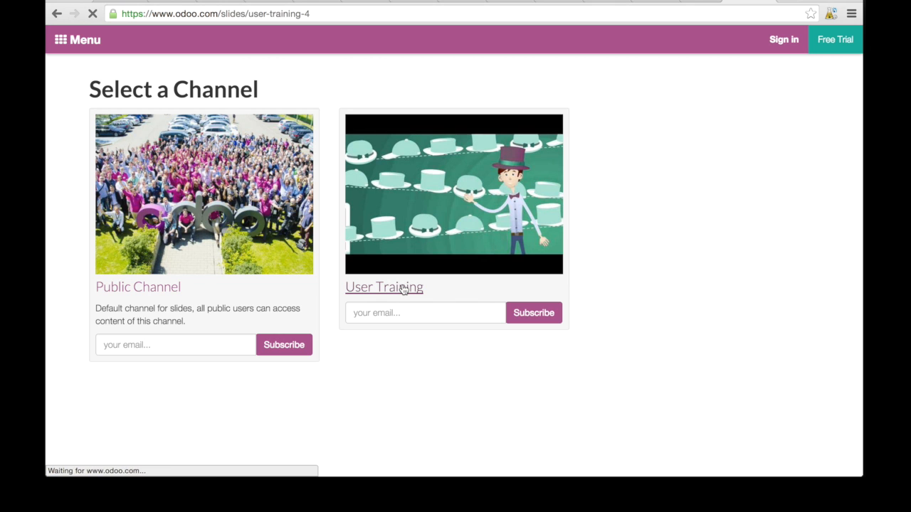
{"action": "left_click", "coordinate": [383, 287]}
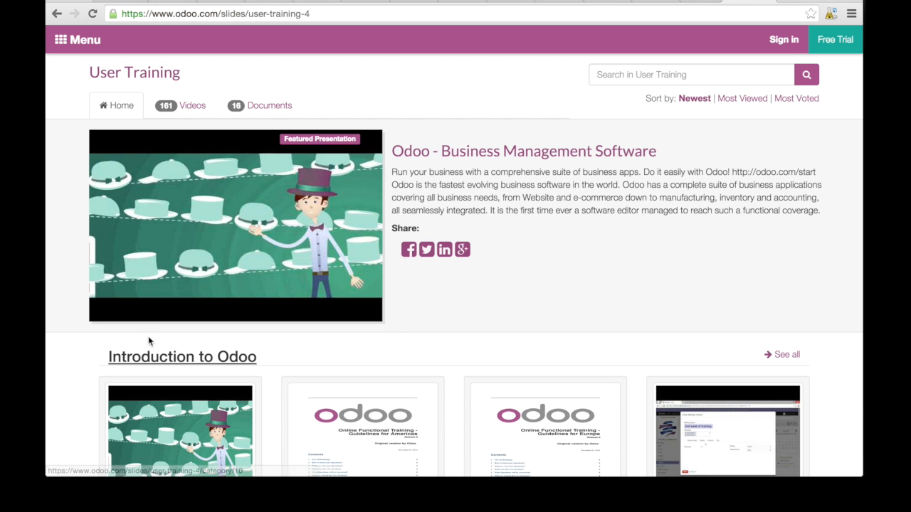
{"action": "scroll", "scroll_direction": "down", "scroll_amount": 3}
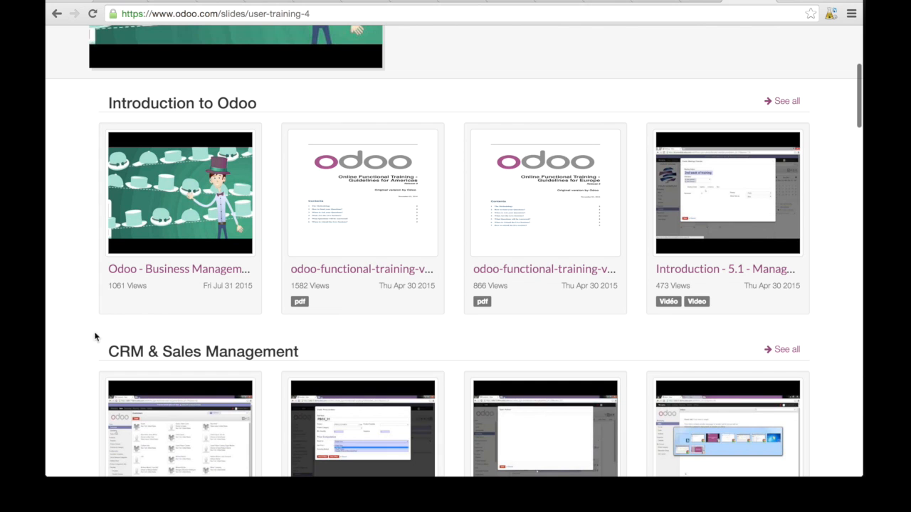
{"action": "scroll", "scroll_direction": "down", "scroll_amount": 3}
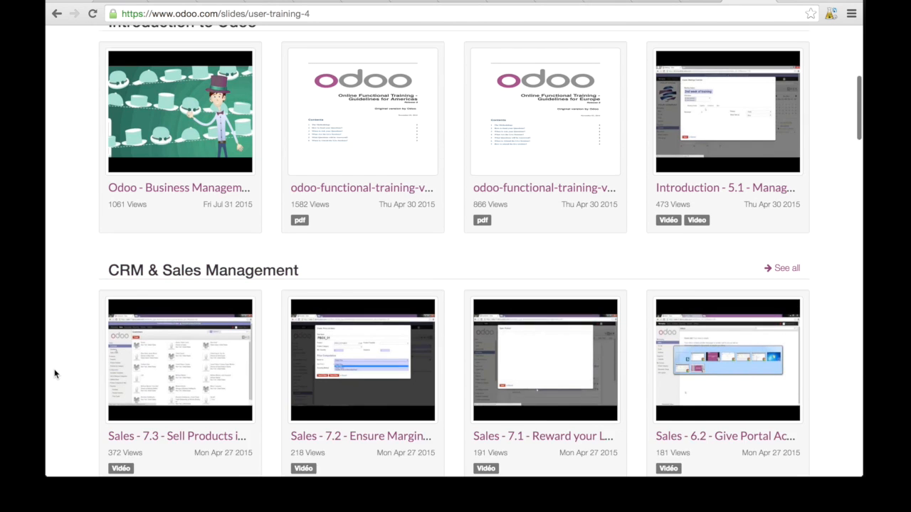
{"action": "scroll", "scroll_direction": "down", "scroll_amount": 3}
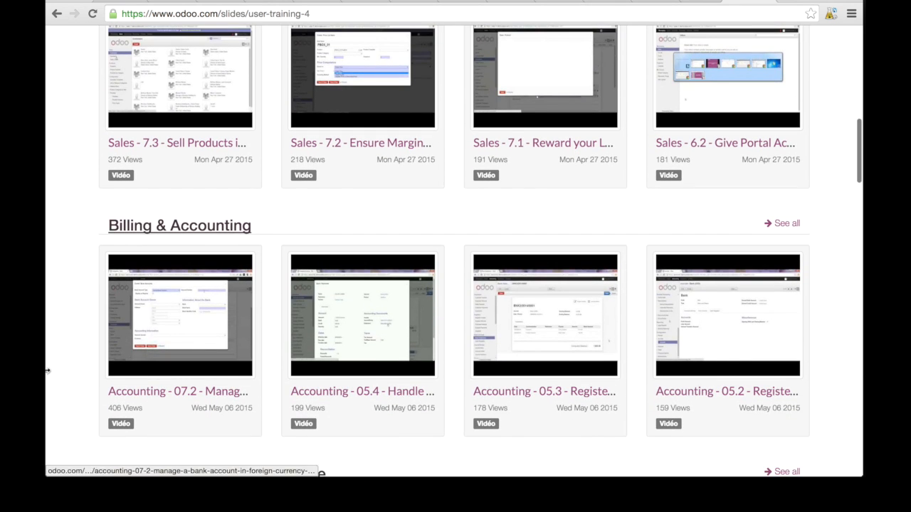
{"action": "scroll", "scroll_direction": "down", "scroll_amount": 3}
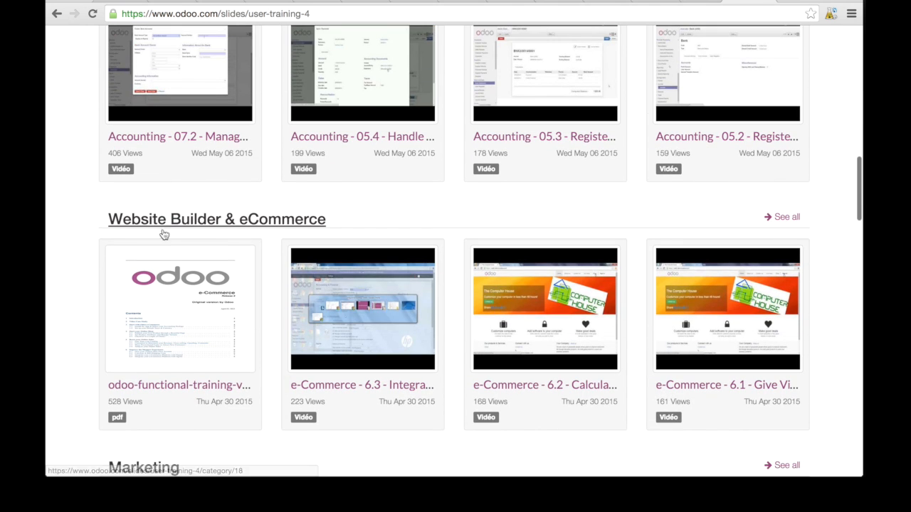
{"action": "scroll", "scroll_direction": "down", "scroll_amount": 3}
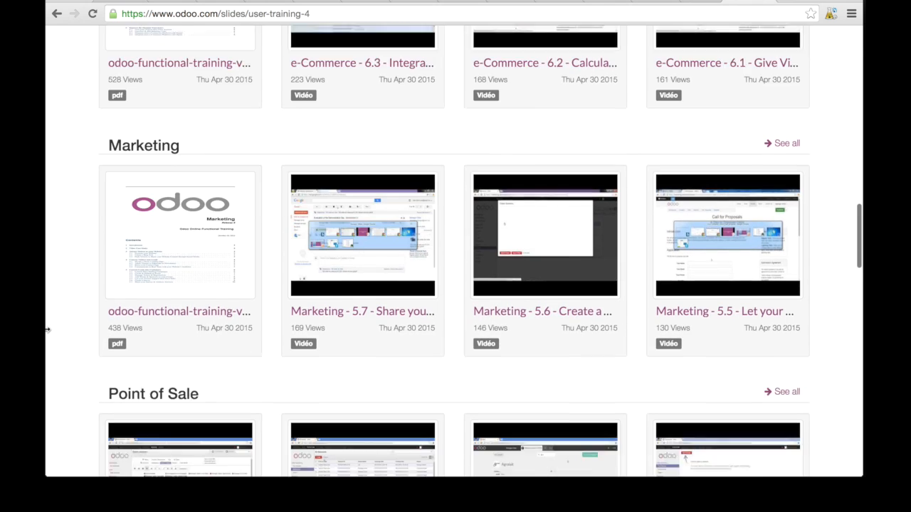
{"action": "scroll", "scroll_direction": "down", "scroll_amount": 3}
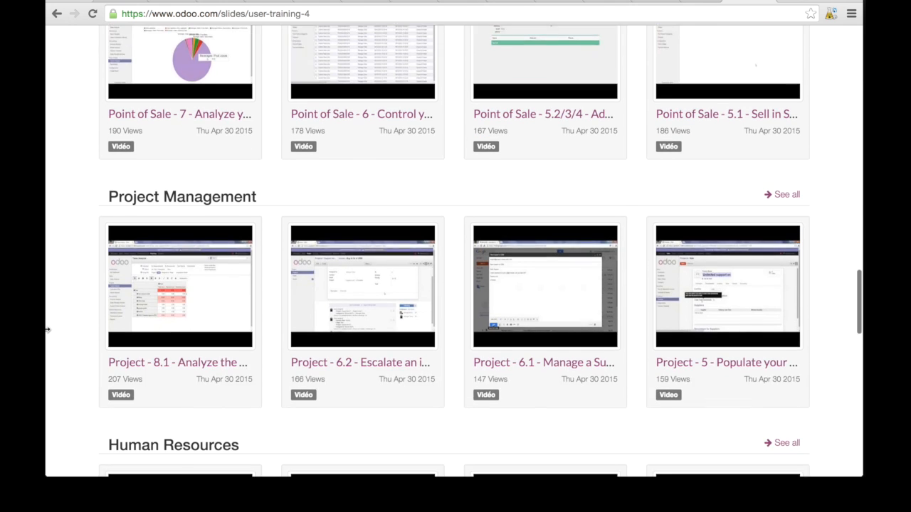
{"action": "scroll", "scroll_direction": "down", "scroll_amount": 3}
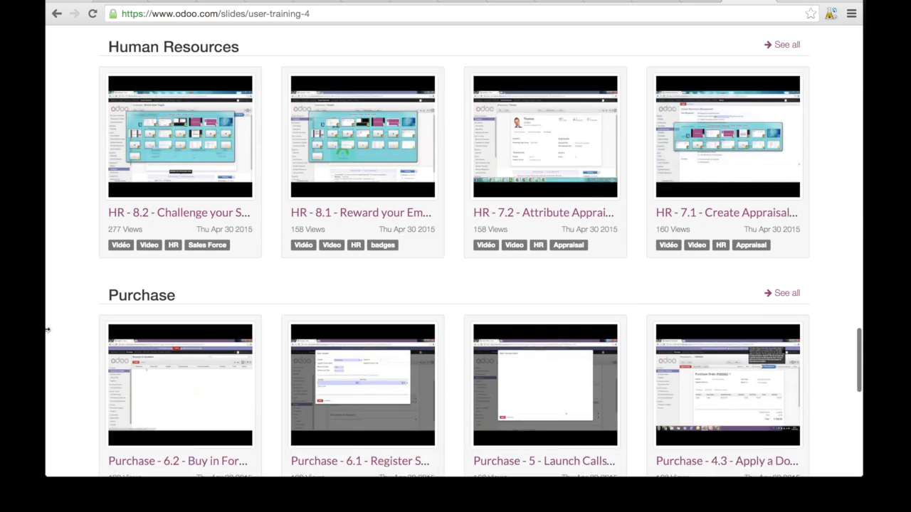
{"action": "scroll", "scroll_direction": "down", "scroll_amount": 3}
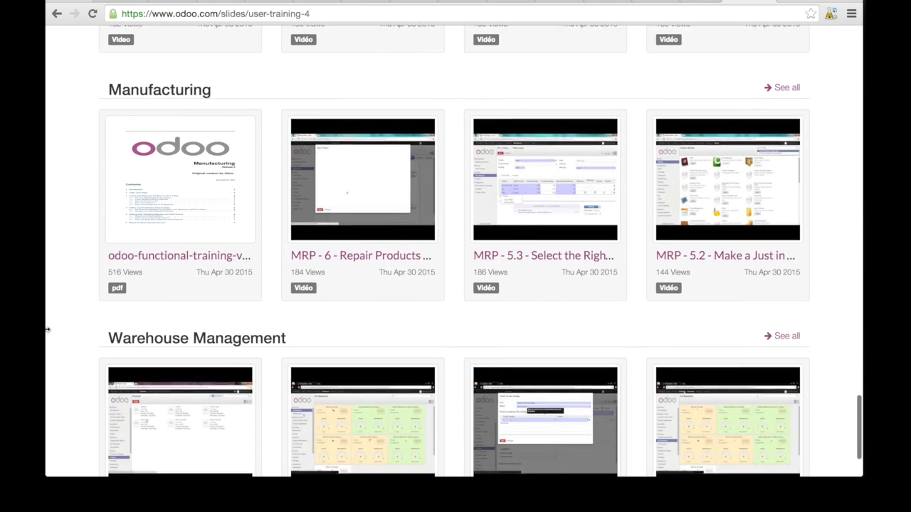
{"action": "scroll", "scroll_direction": "down", "scroll_amount": 3}
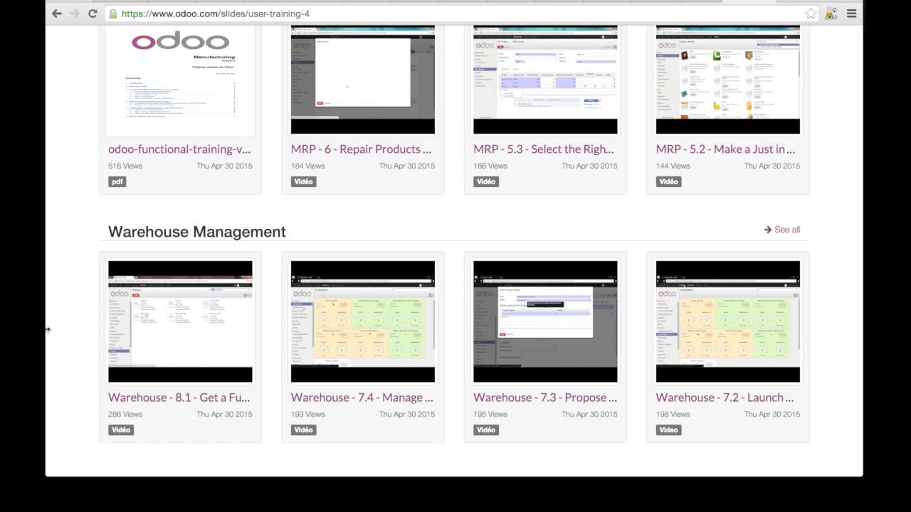
{"action": "mouse_move", "coordinate": [175, 155]}
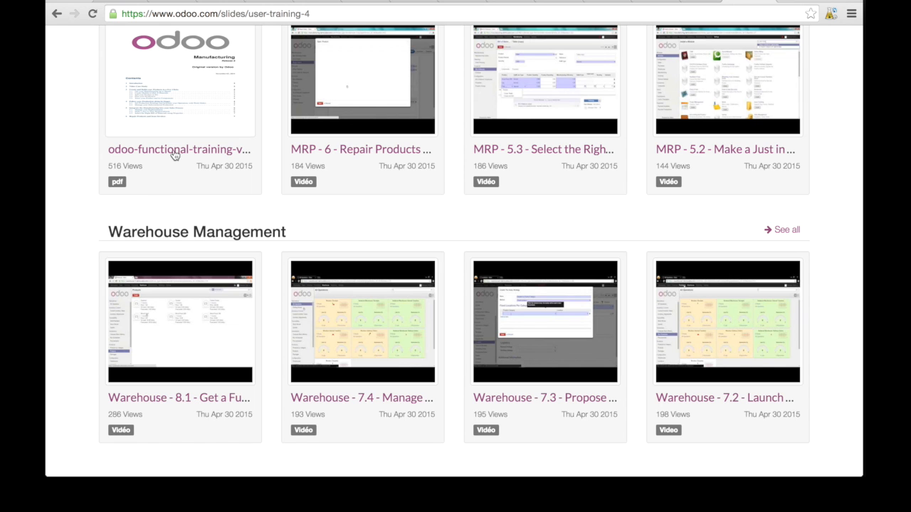